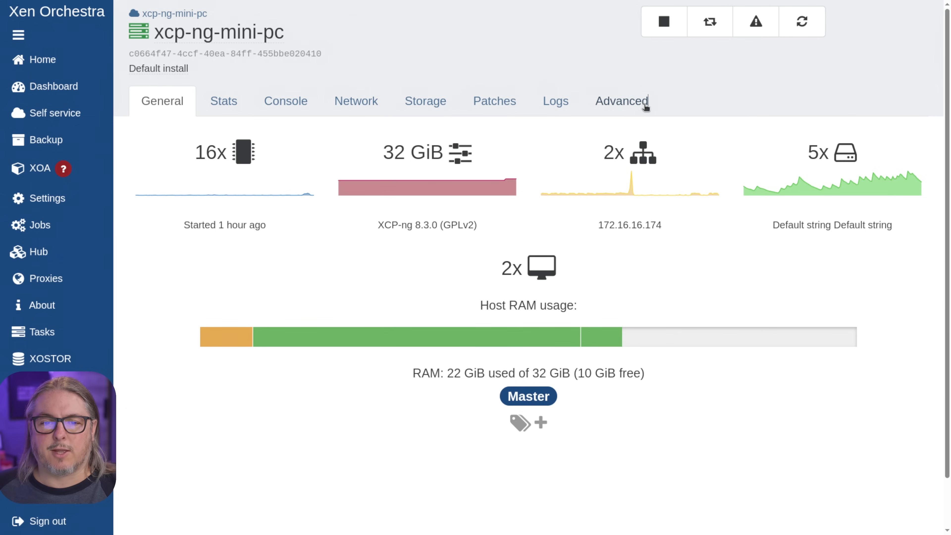
# Step: Show host xcp-ng-mini-pc's Advanced settings with its PCI devices list
pyautogui.click(620, 101)
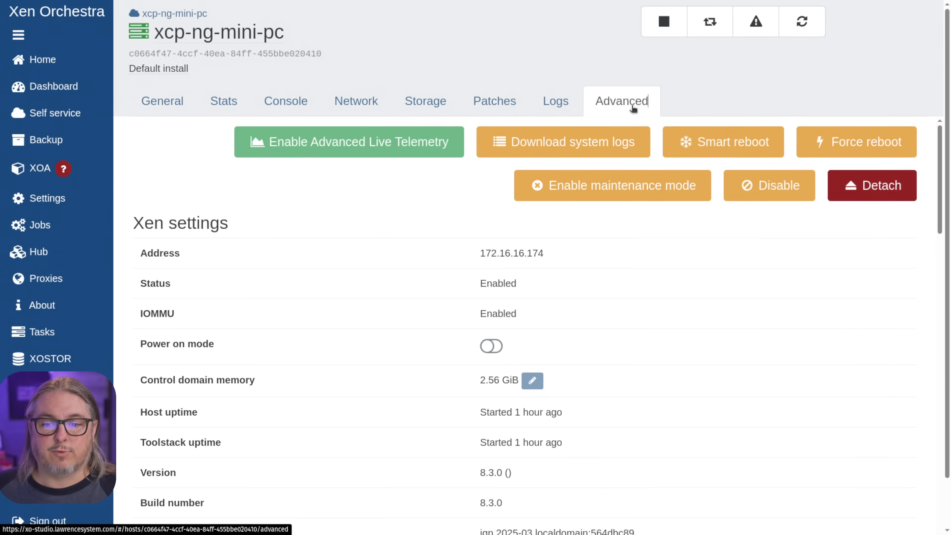
pyautogui.moveTo(540, 318)
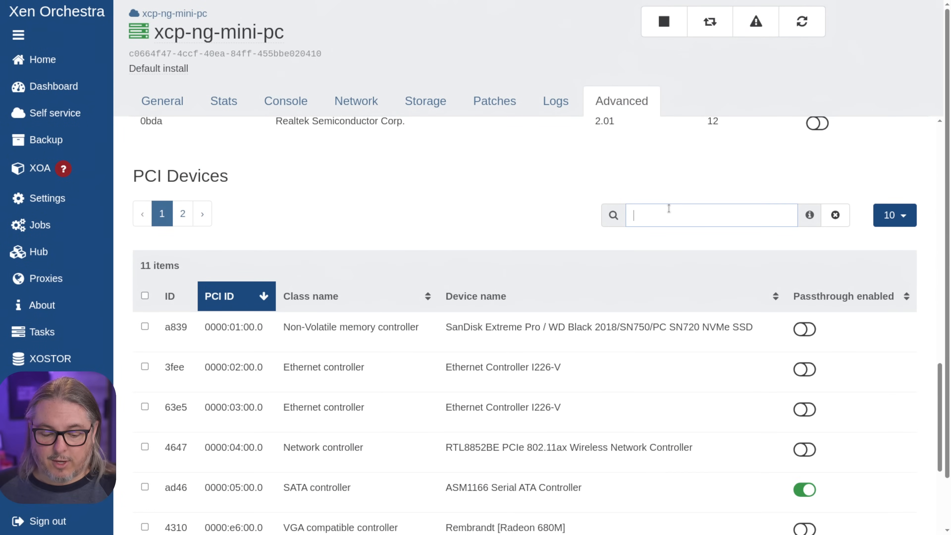
pyautogui.write('as')
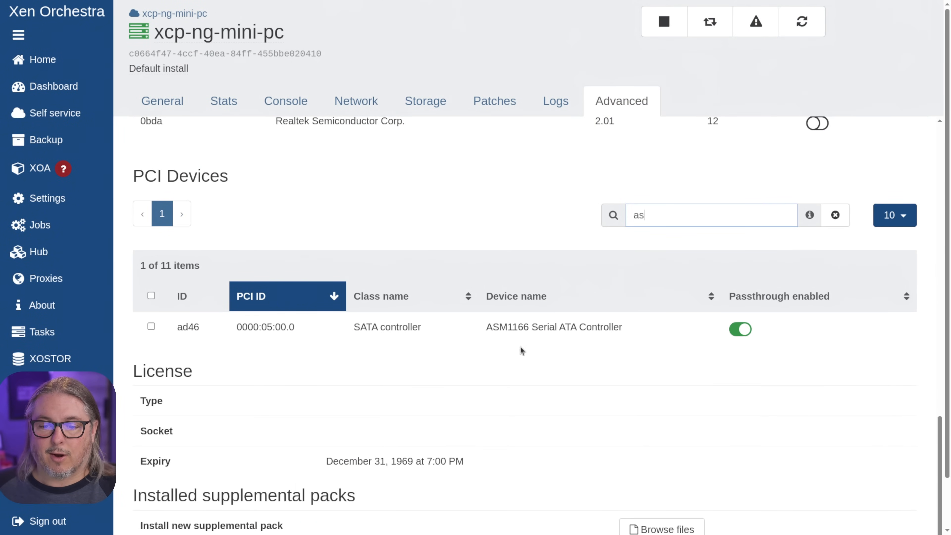
pyautogui.doubleClick(553, 327)
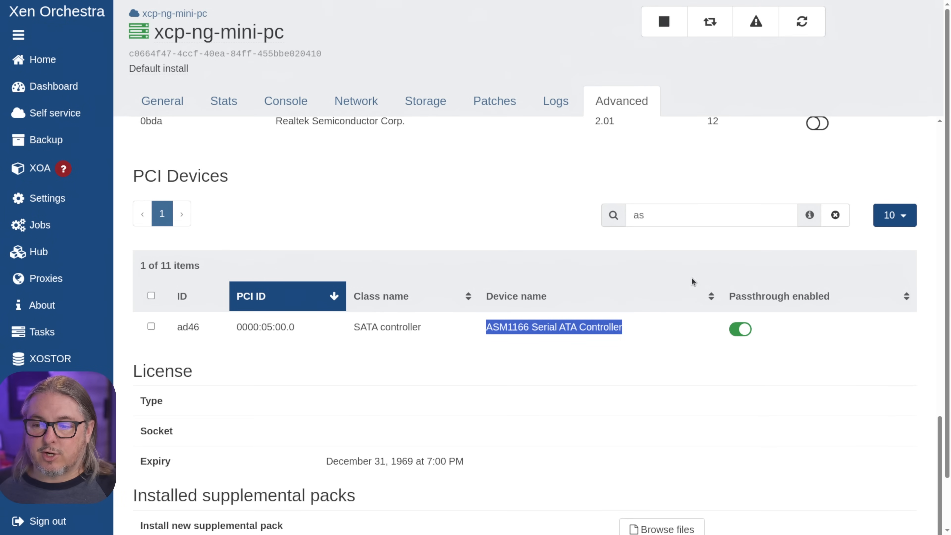
pyautogui.click(835, 215)
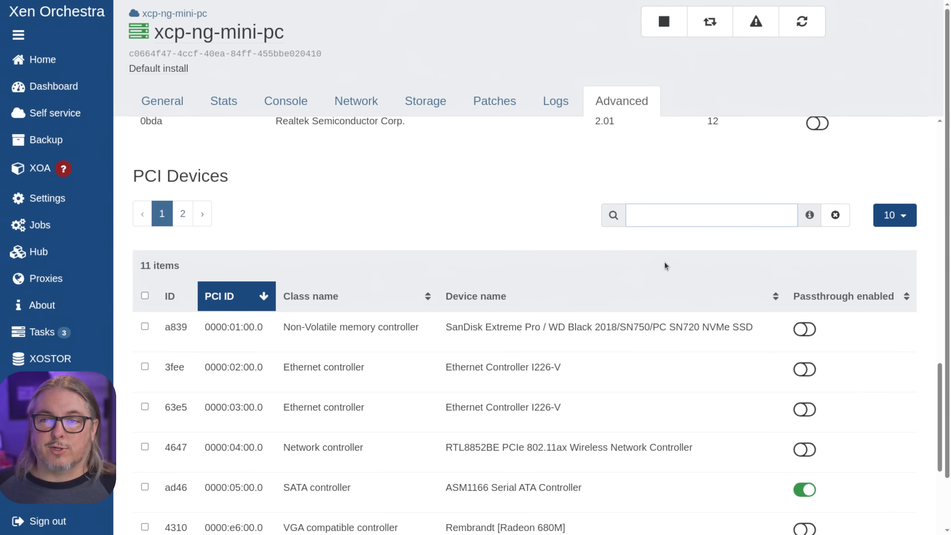
pyautogui.scroll(-3)
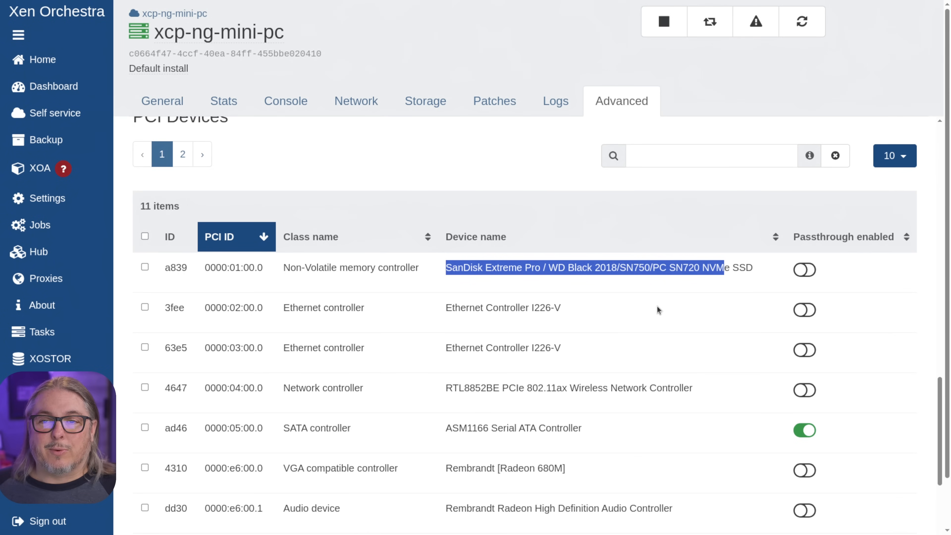
pyautogui.moveTo(536, 367)
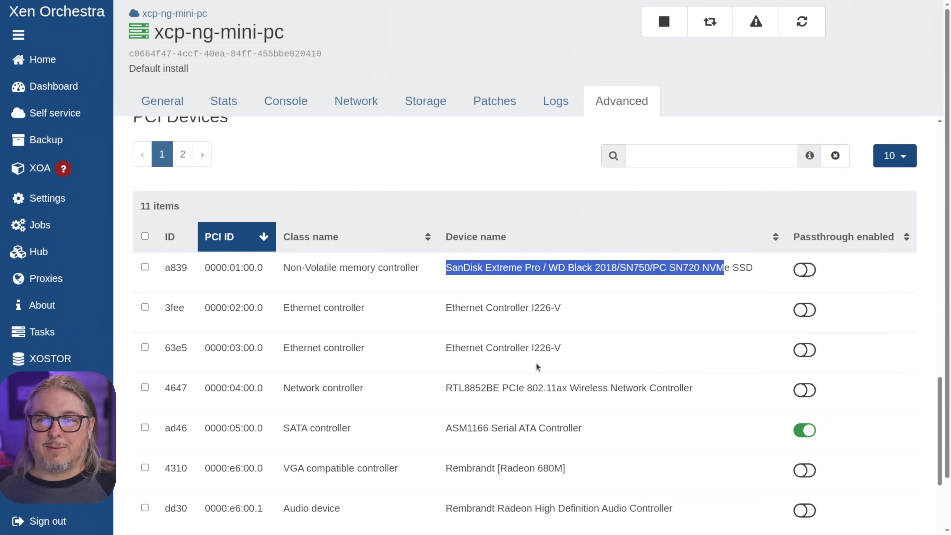
pyautogui.scroll(-3)
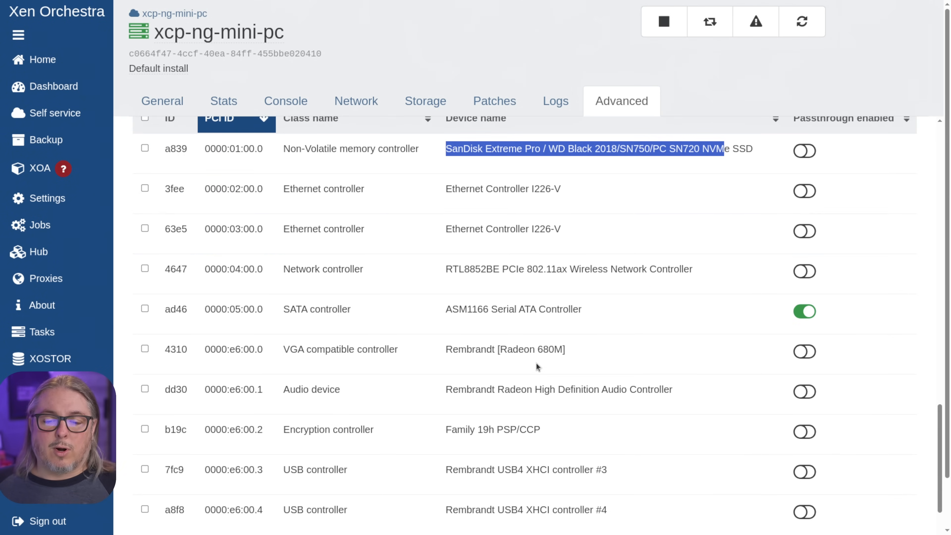
pyautogui.scroll(-3)
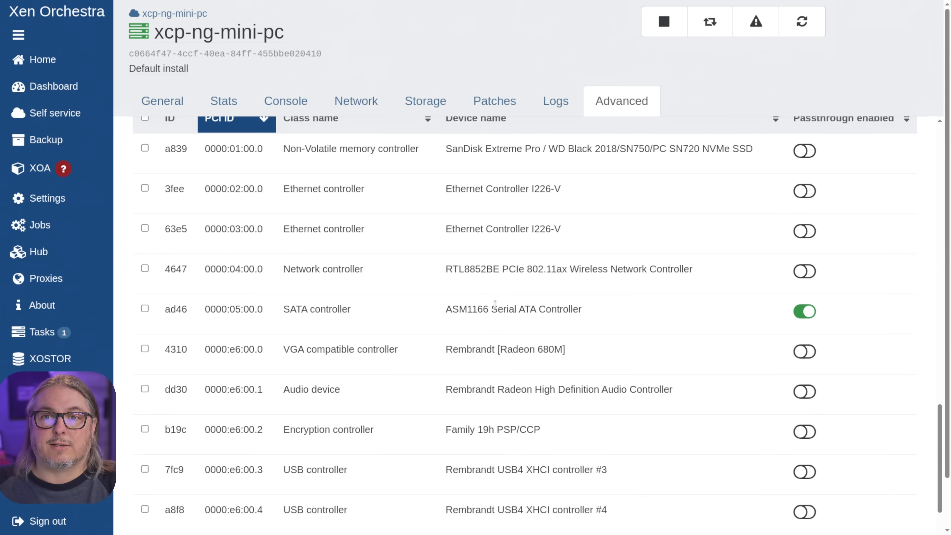
pyautogui.moveTo(792, 319)
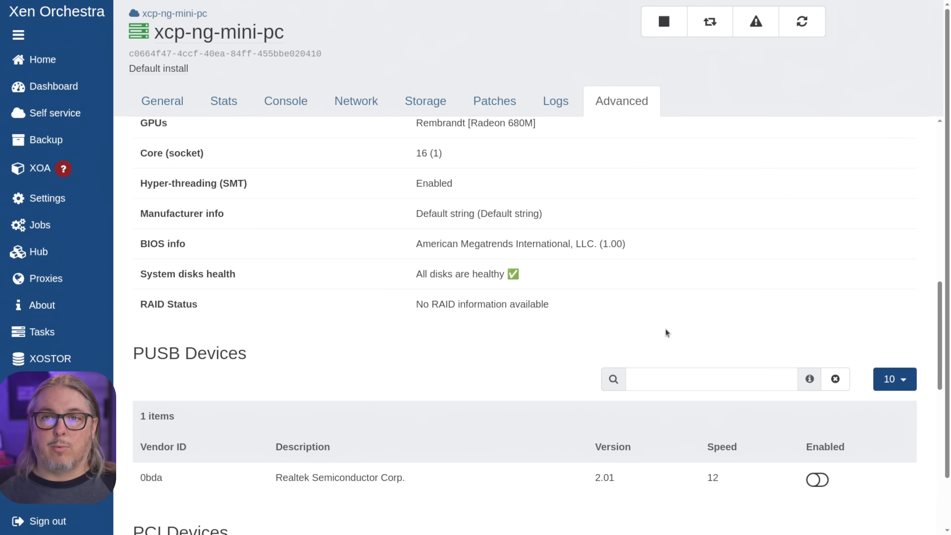
pyautogui.scroll(3)
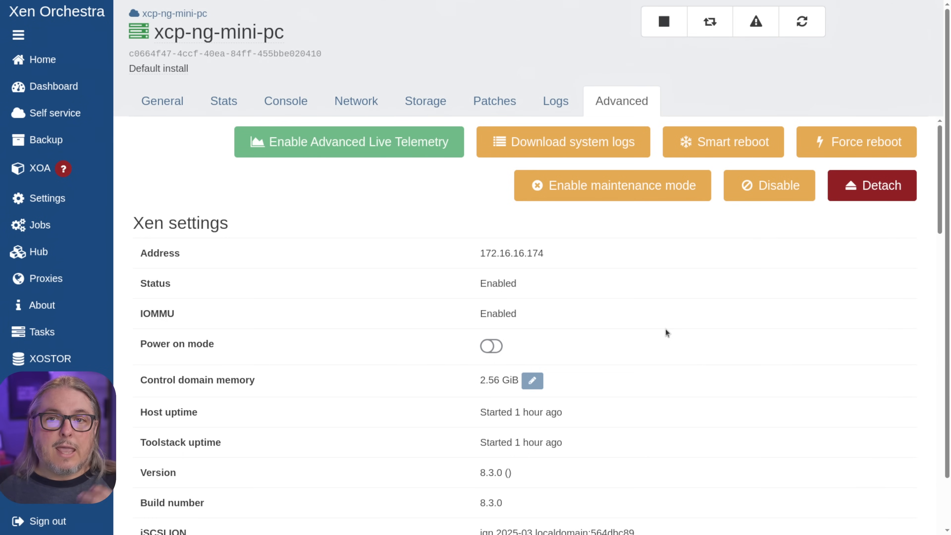
pyautogui.moveTo(664, 332)
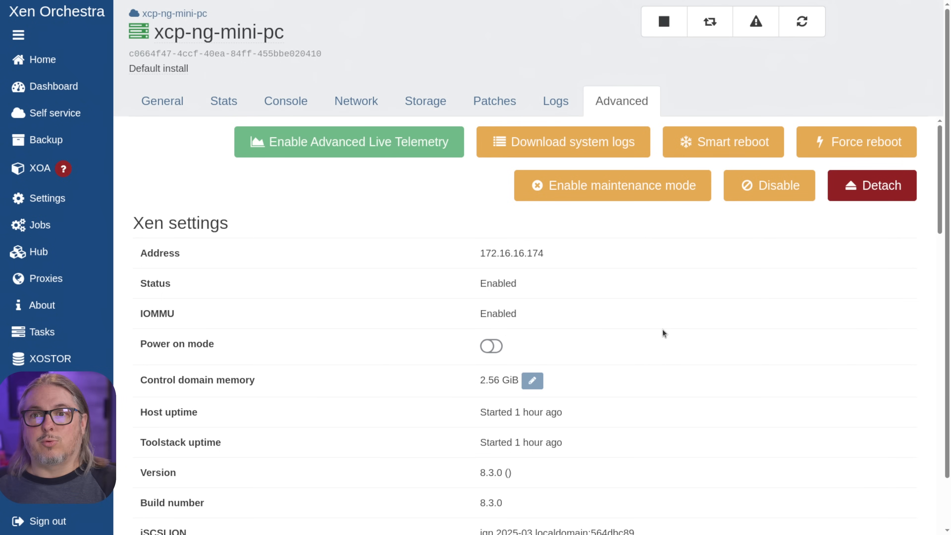
pyautogui.scroll(-3)
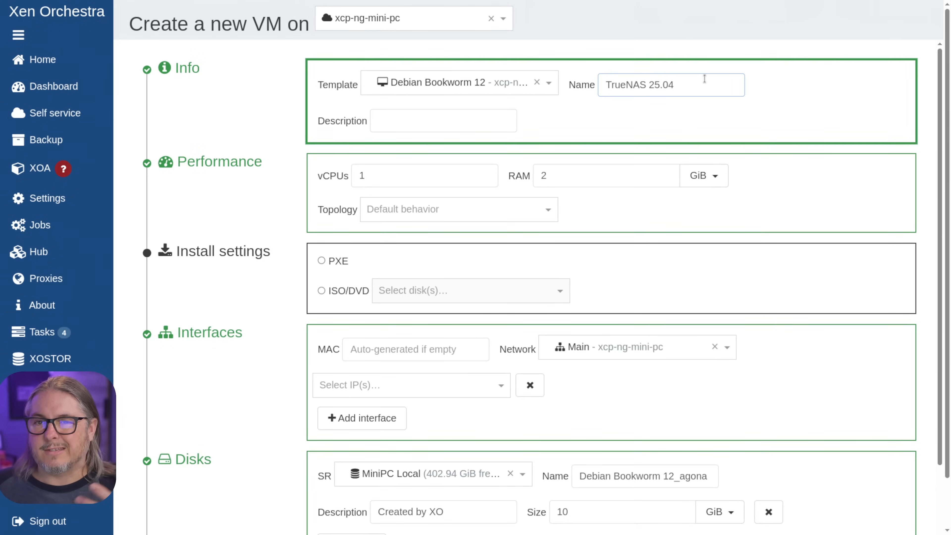
# Step: Describe the VM as TrueNAS 25.04 and give it 16 GiB RAM and 8 vCPUs
pyautogui.write('TrueNAS 25.04')
pyautogui.click(424, 175)
pyautogui.write('8')
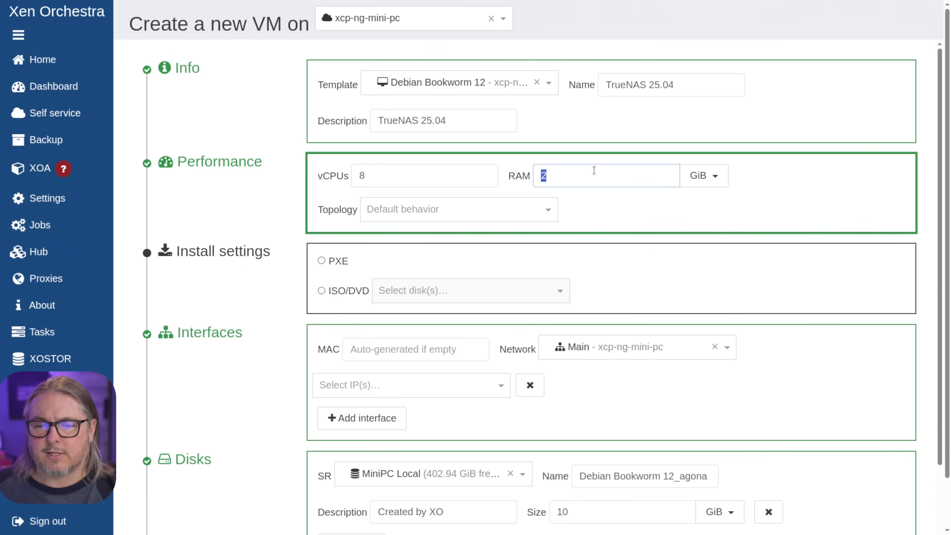
pyautogui.write('16')
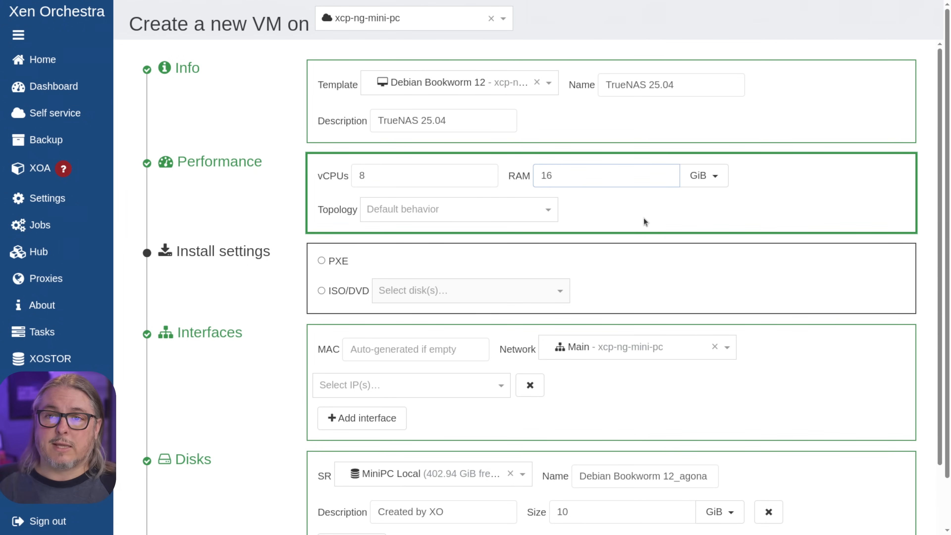
pyautogui.click(605, 175)
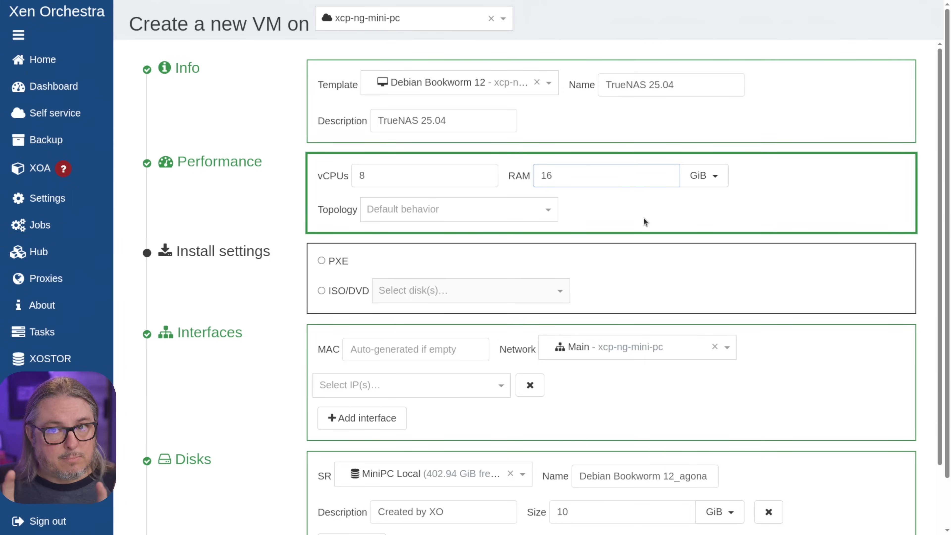
pyautogui.click(605, 176)
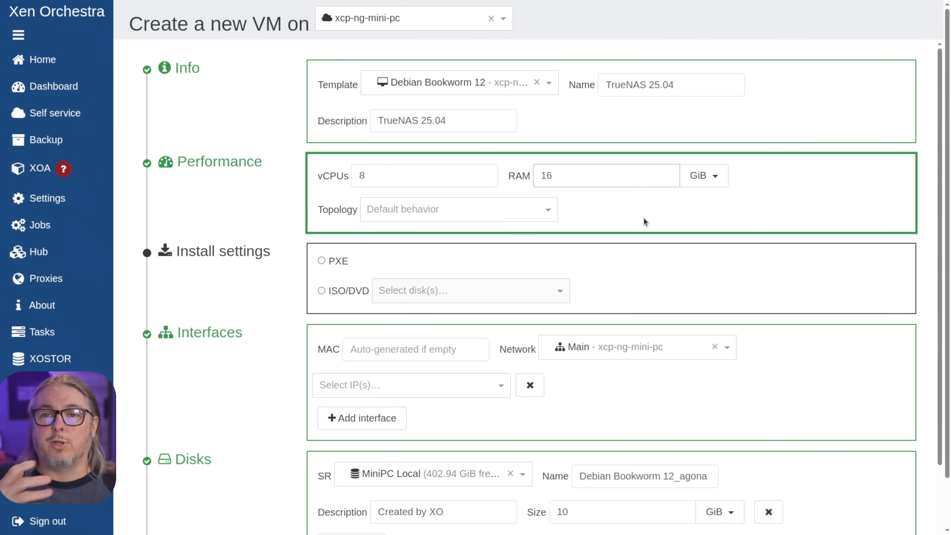
pyautogui.click(605, 175)
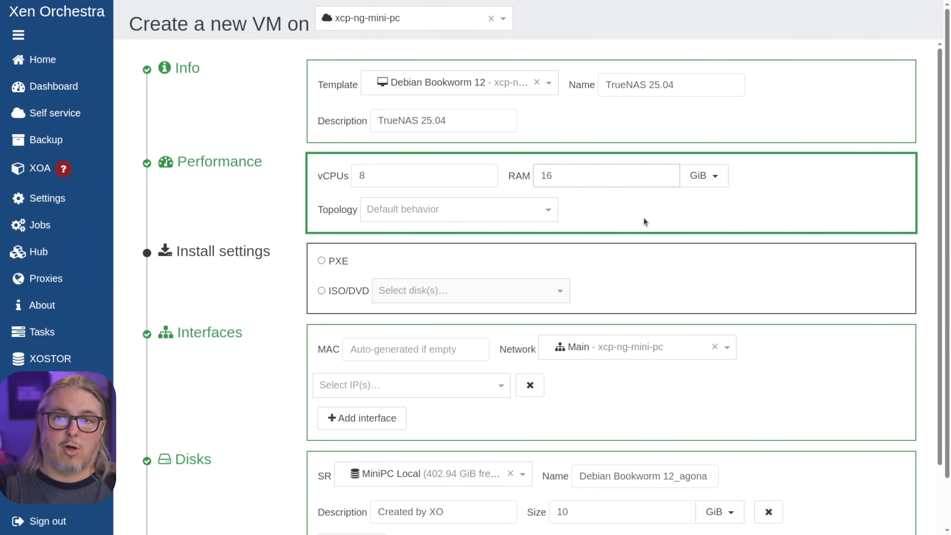
pyautogui.click(605, 175)
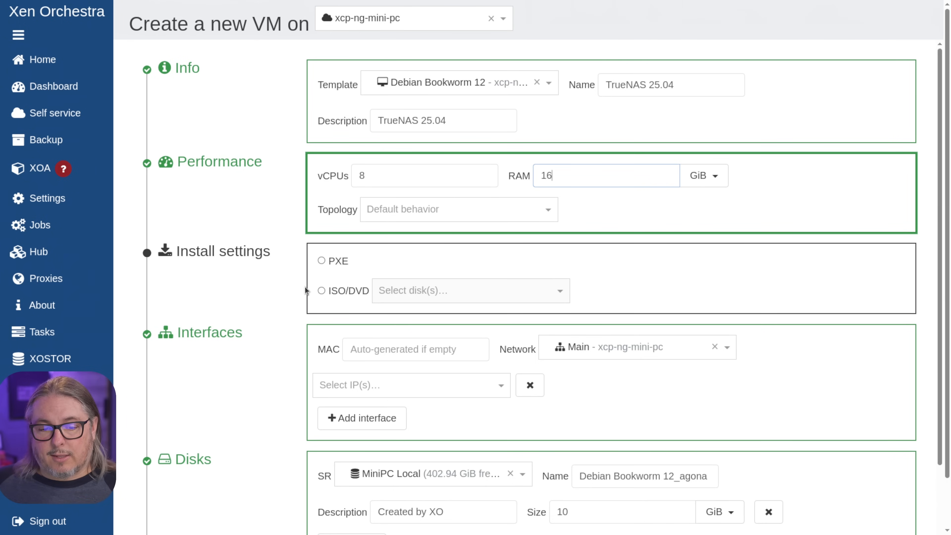
# Step: Install from the TrueNAS SCALE 25.04 ISO and set the disk size to 80 GiB
pyautogui.click(321, 290)
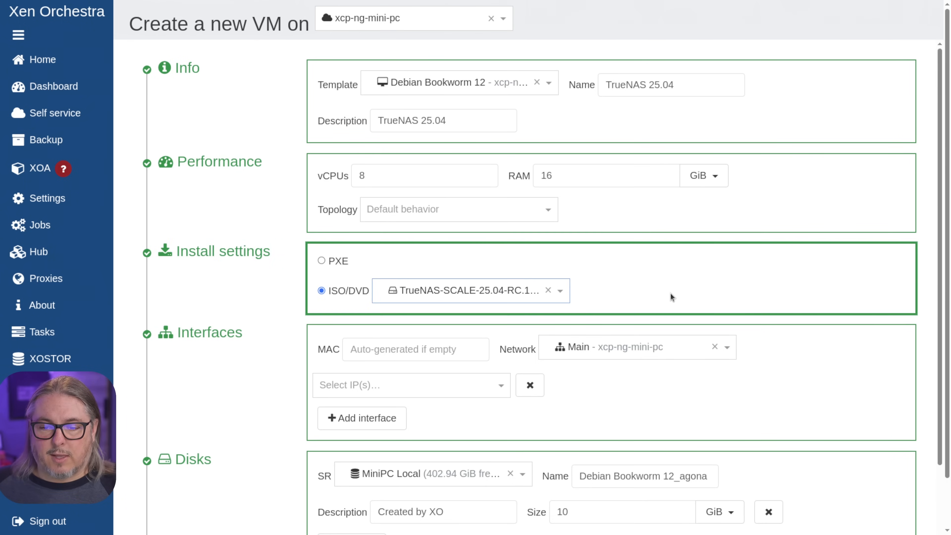
pyautogui.scroll(-3)
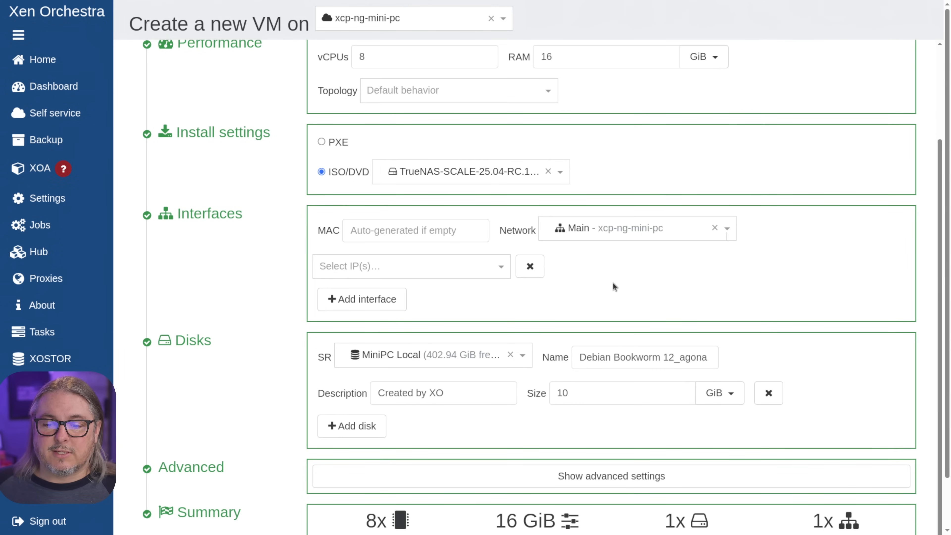
pyautogui.scroll(-3)
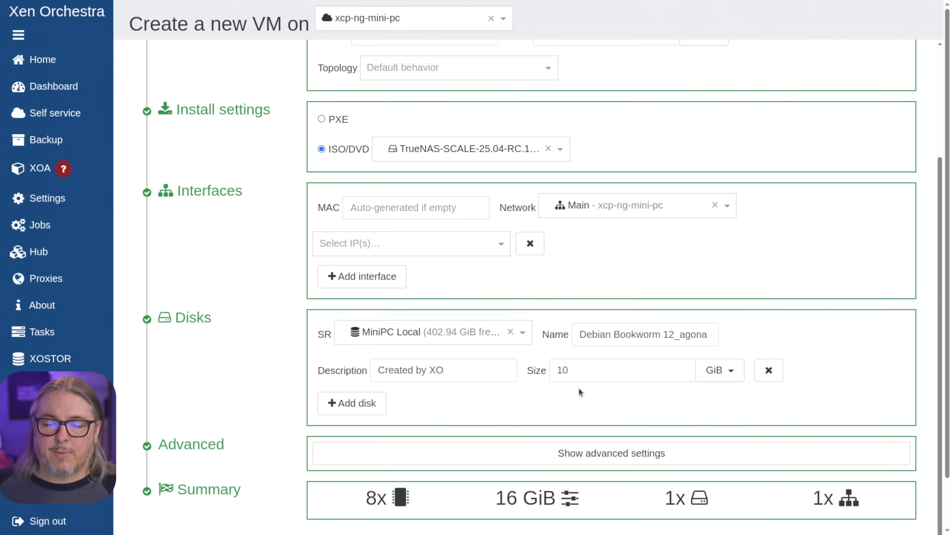
pyautogui.click(620, 370)
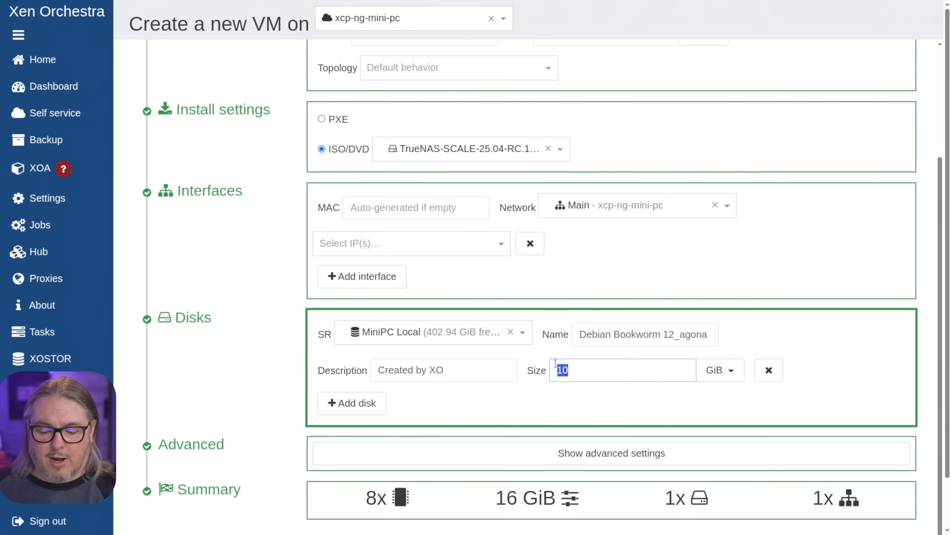
pyautogui.write('80')
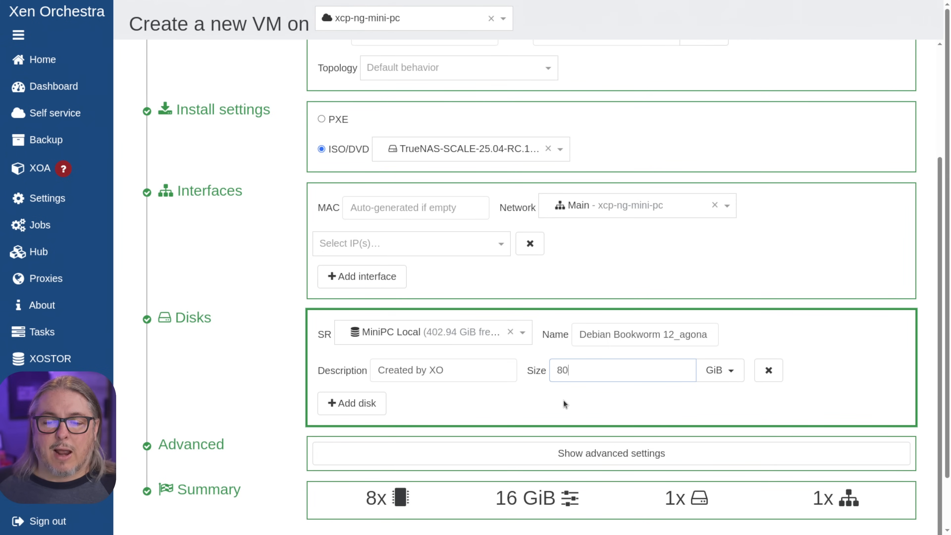
# Step: Finish the remaining disk options and create the TrueNAS VM
pyautogui.scroll(-3)
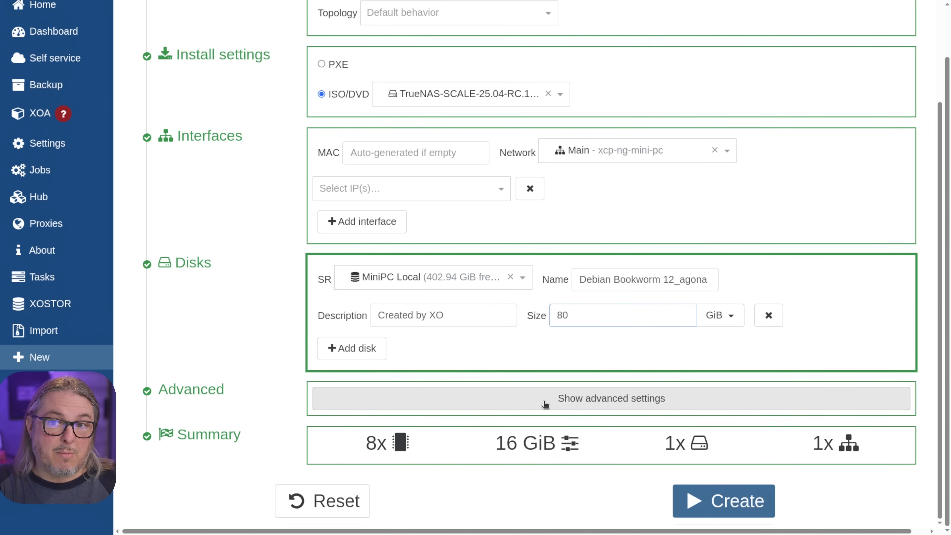
pyautogui.click(622, 315)
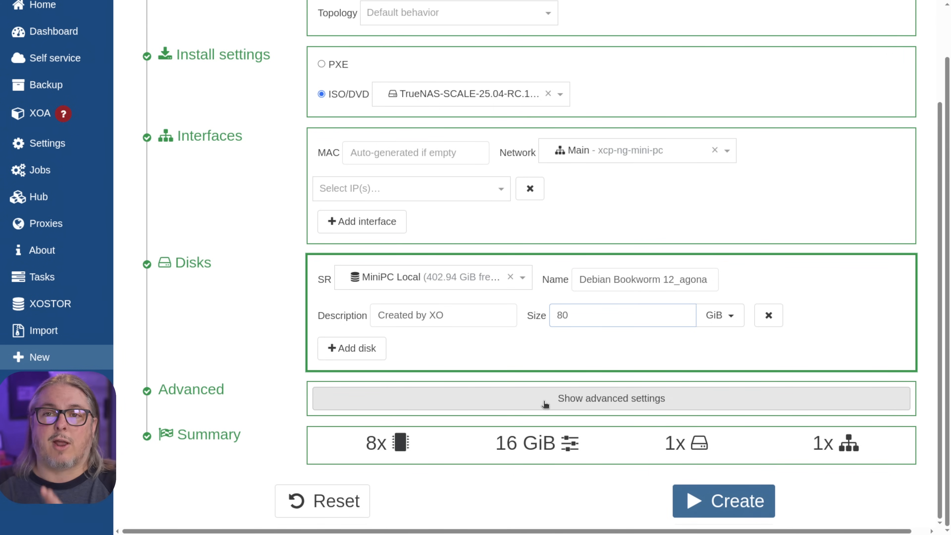
pyautogui.click(622, 315)
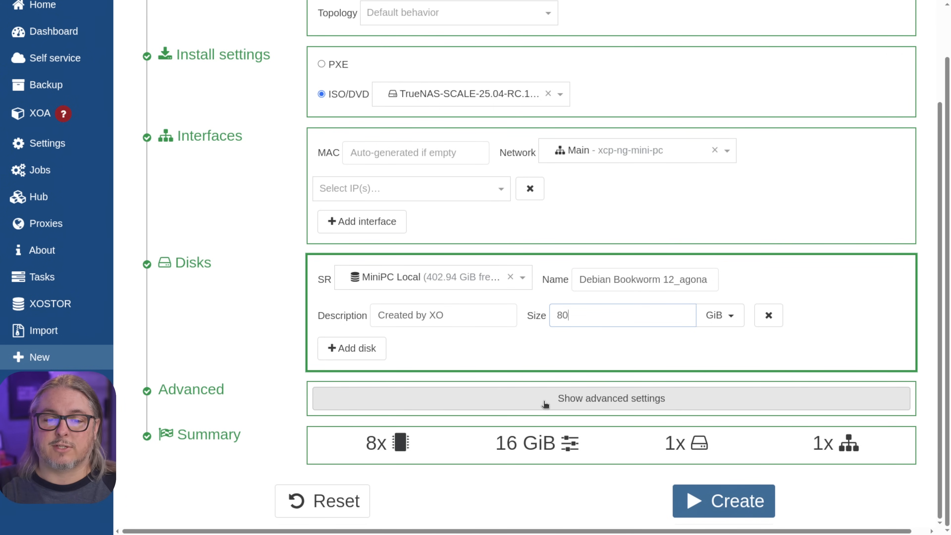
pyautogui.click(723, 500)
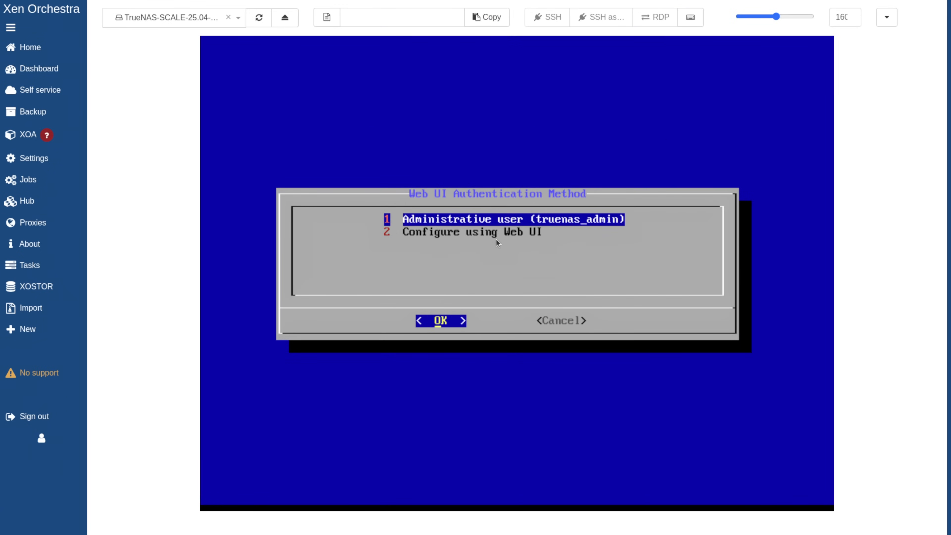
# Step: Enter the truenas_admin password in the installer console
pyautogui.click(440, 321)
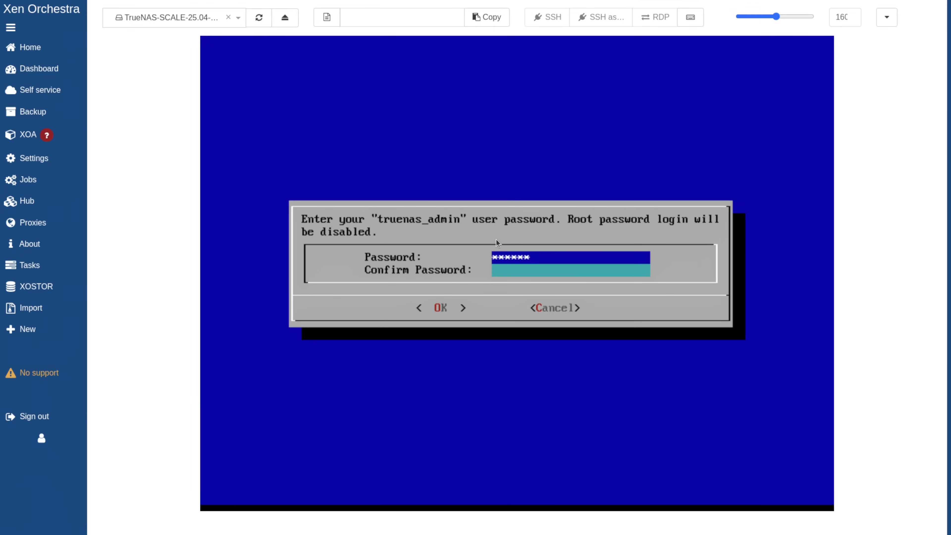
pyautogui.write('******')
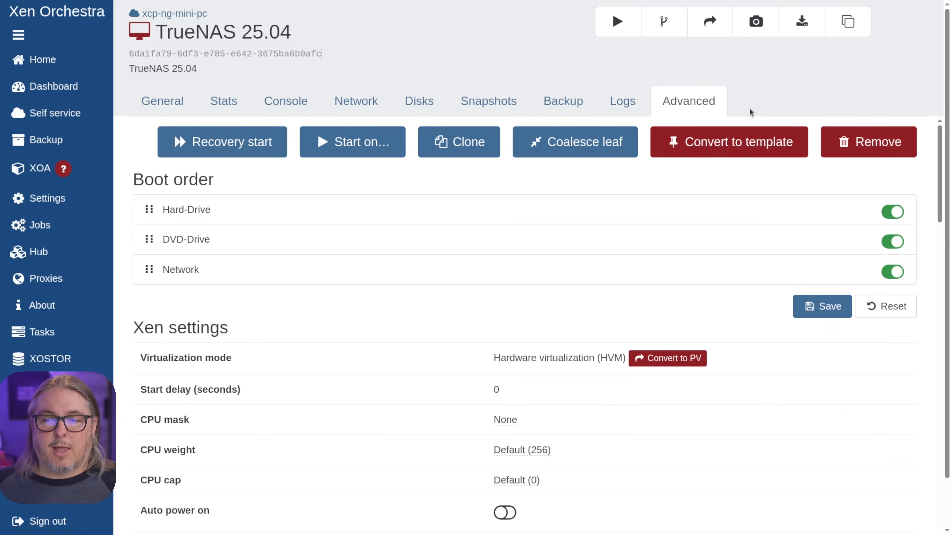
# Step: Attach the ASM1166 SATA controller (0000:05:00.0) to the VM as a passed-through PCI device
pyautogui.scroll(-3)
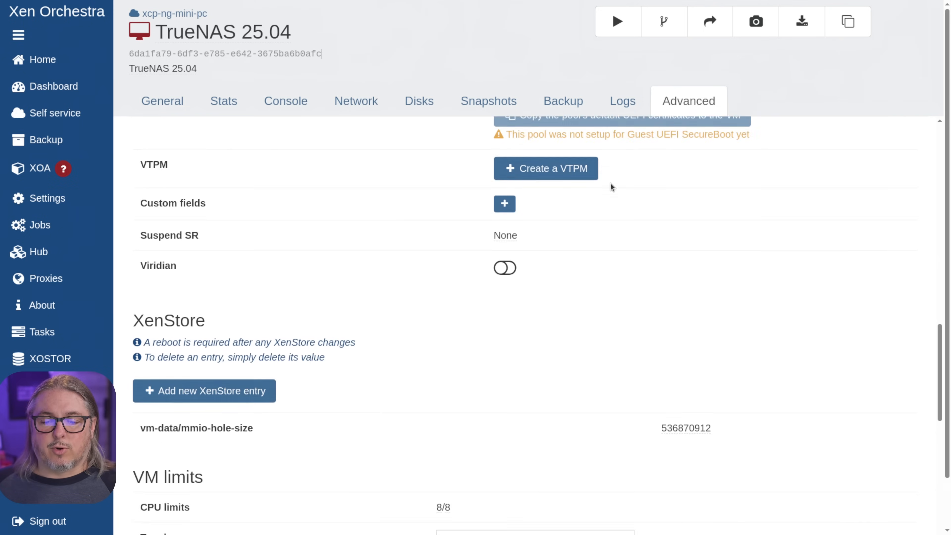
pyautogui.scroll(-3)
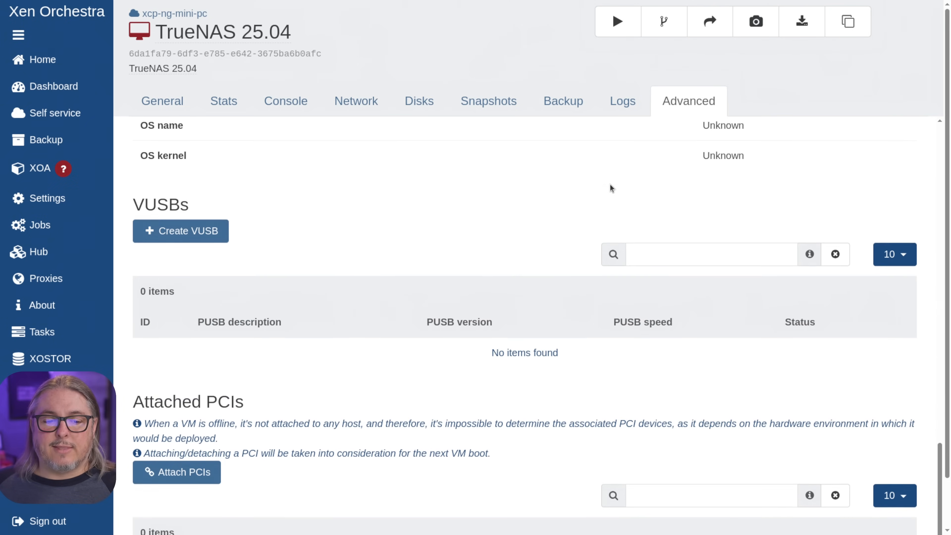
pyautogui.scroll(-3)
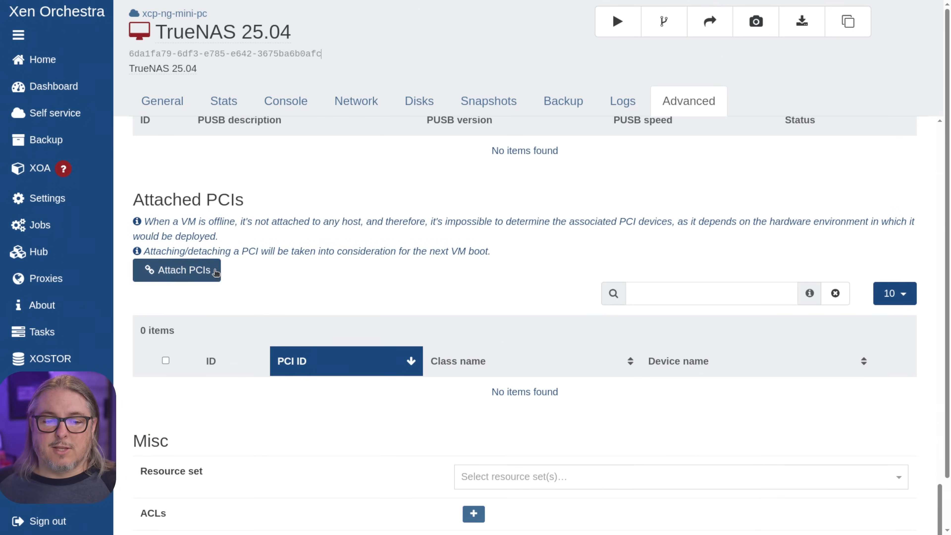
pyautogui.click(176, 270)
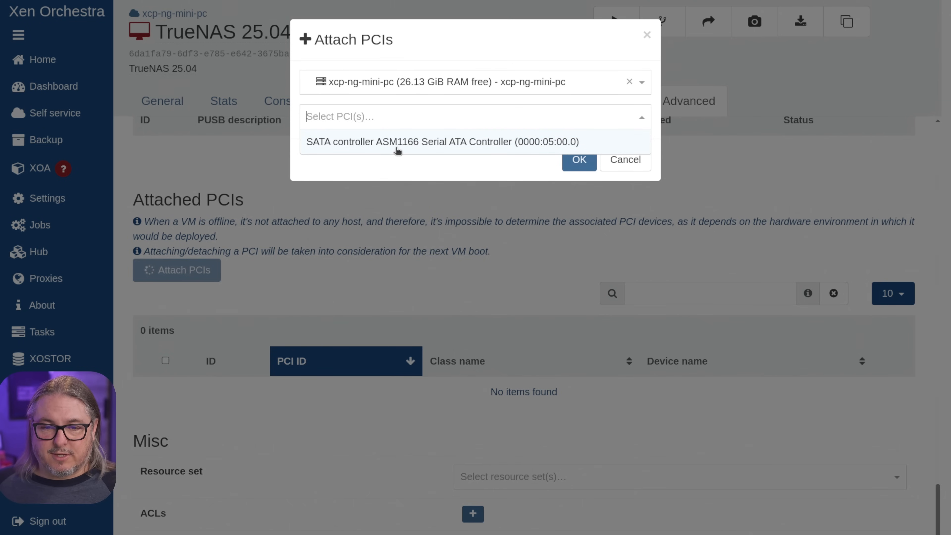
pyautogui.click(442, 141)
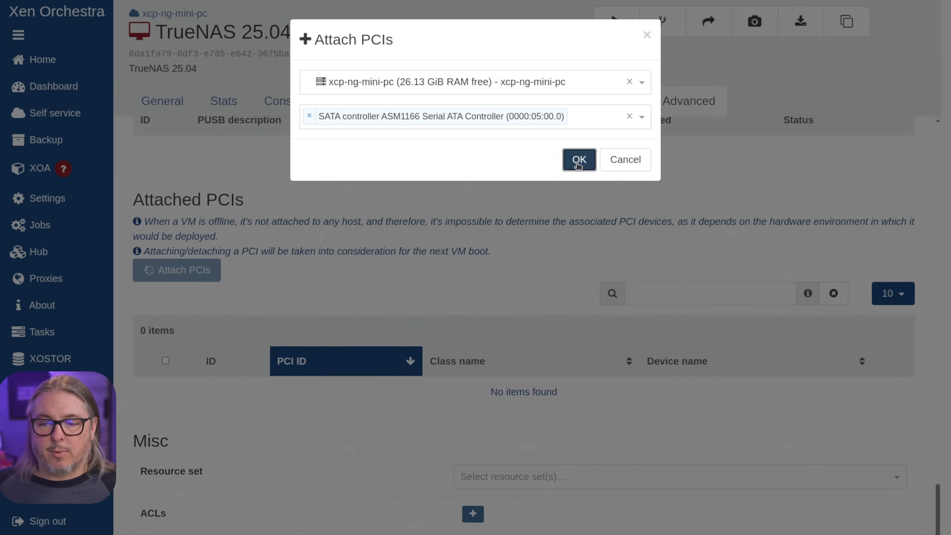
pyautogui.click(578, 159)
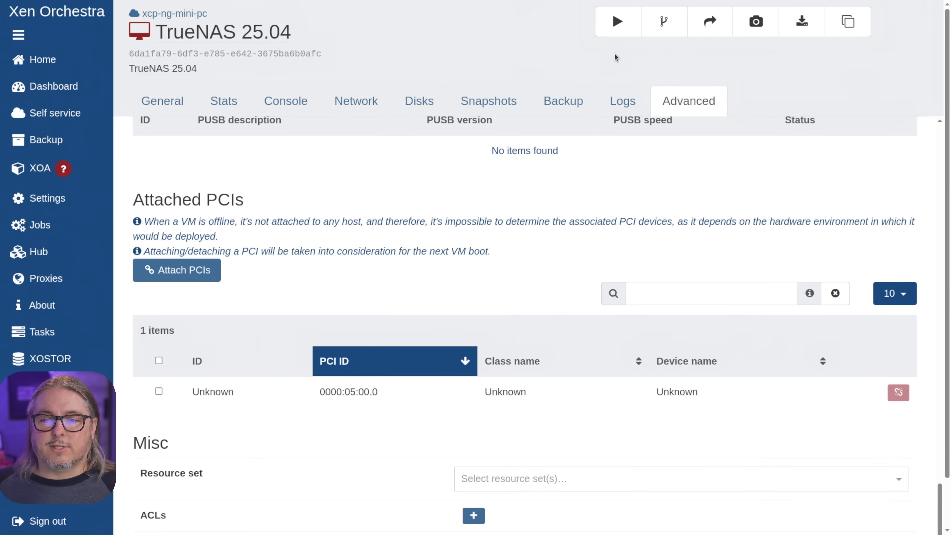
pyautogui.moveTo(616, 21)
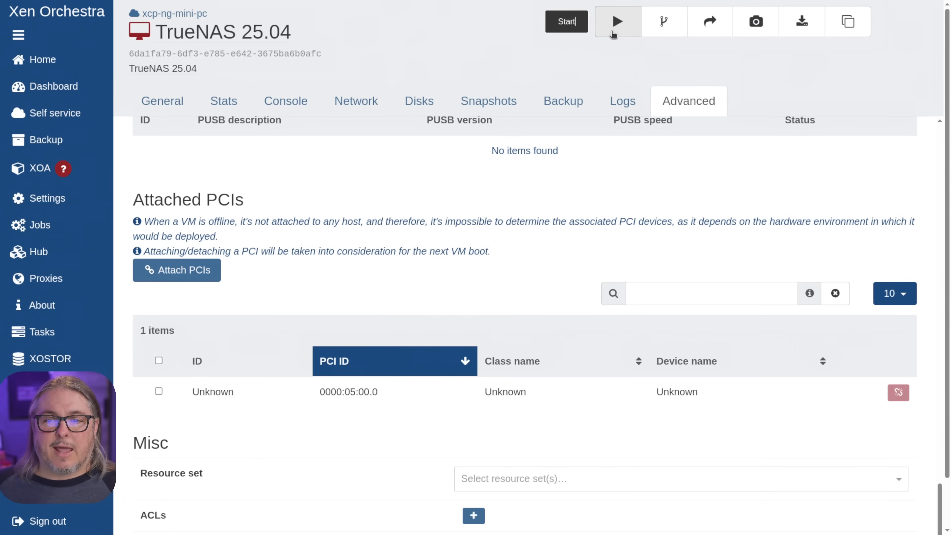
# Step: Start the TrueNAS VM and enlarge its console to show the setup menu
pyautogui.click(617, 21)
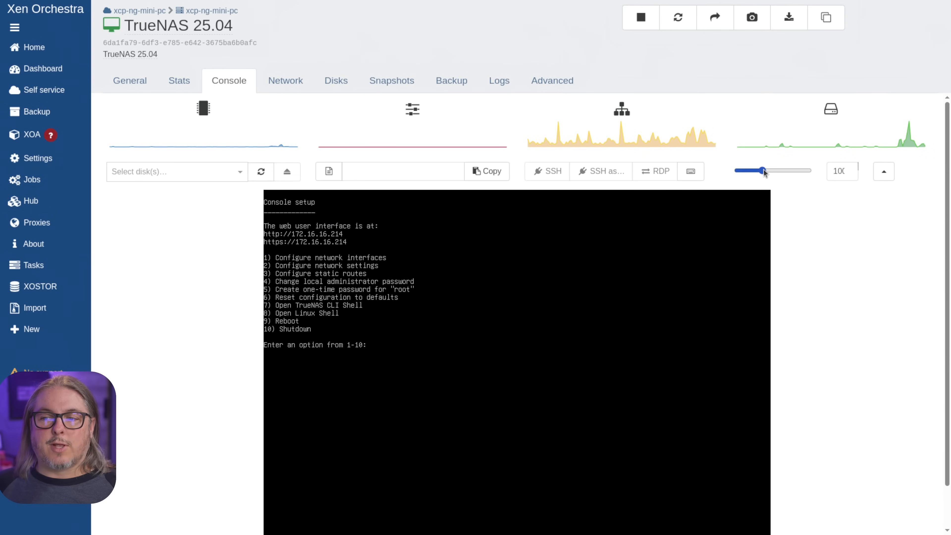
pyautogui.moveTo(763, 171); pyautogui.dragTo(770, 171)
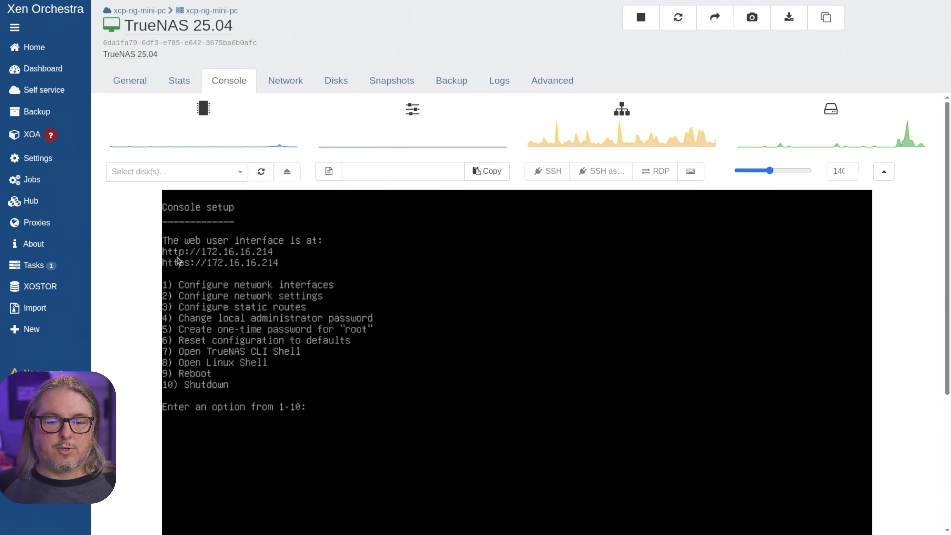
pyautogui.moveTo(248, 257)
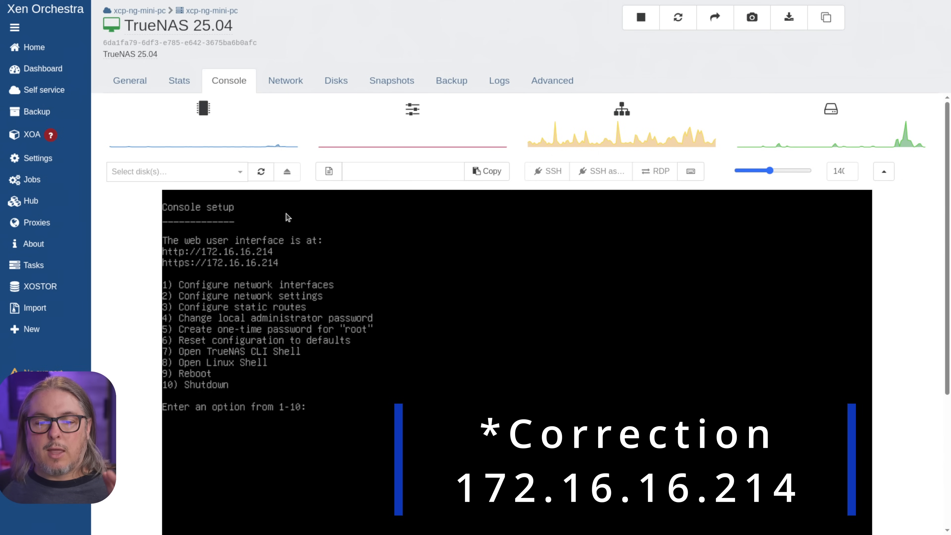
pyautogui.moveTo(285, 81)
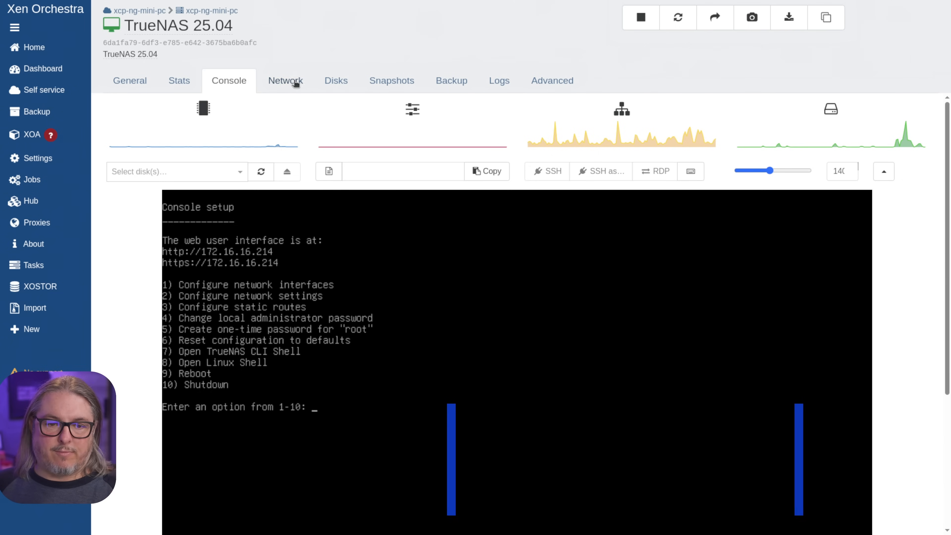
pyautogui.click(285, 81)
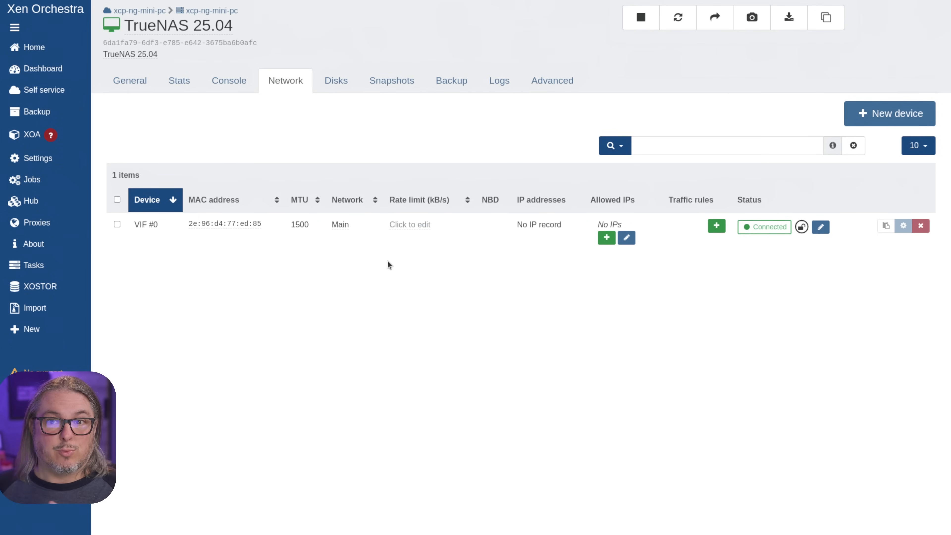
pyautogui.moveTo(178, 80)
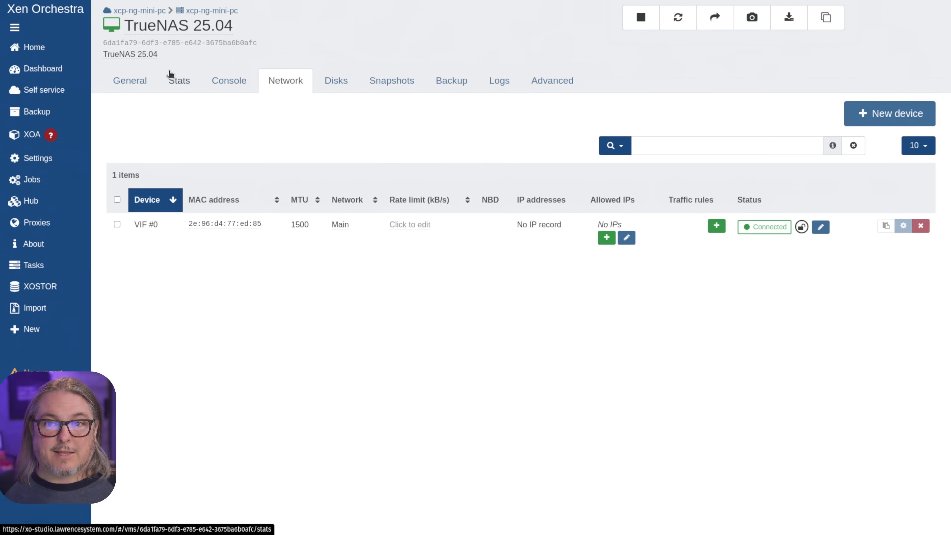
pyautogui.moveTo(175, 76)
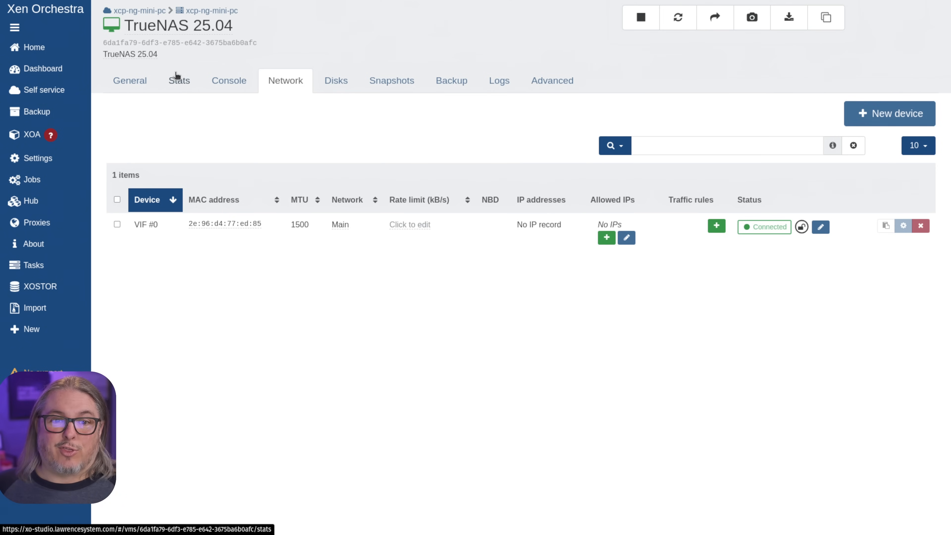
pyautogui.click(229, 80)
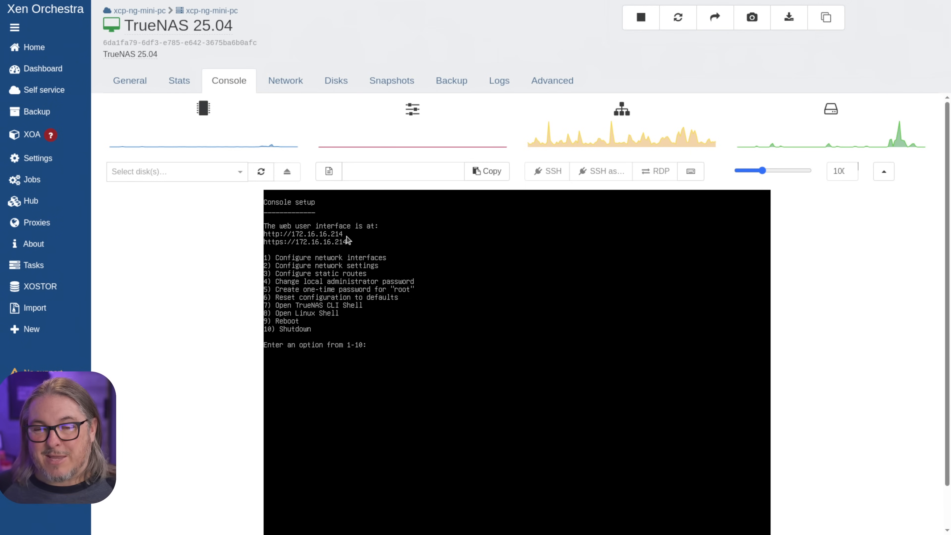
# Step: Review the VM's CPU, network and disk throughput graphs in Stats
pyautogui.click(179, 80)
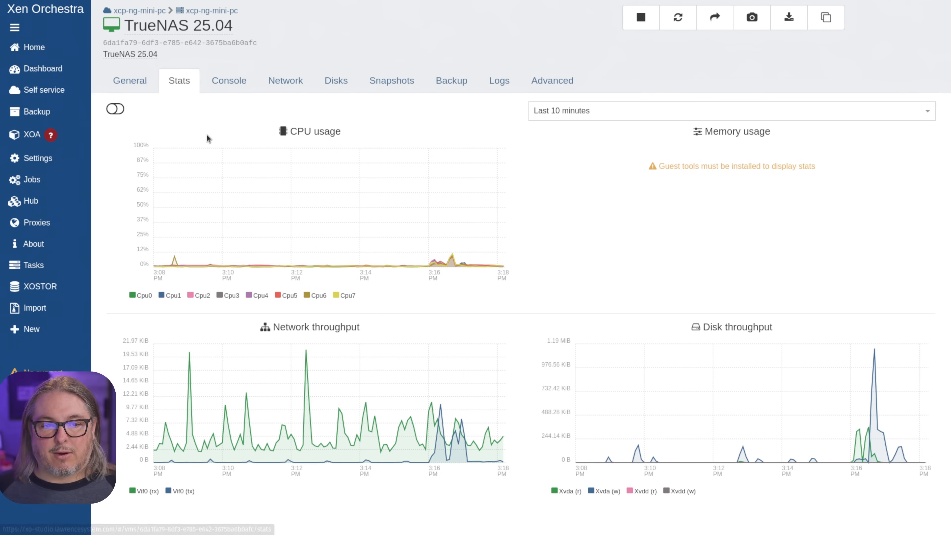
pyautogui.moveTo(872, 168)
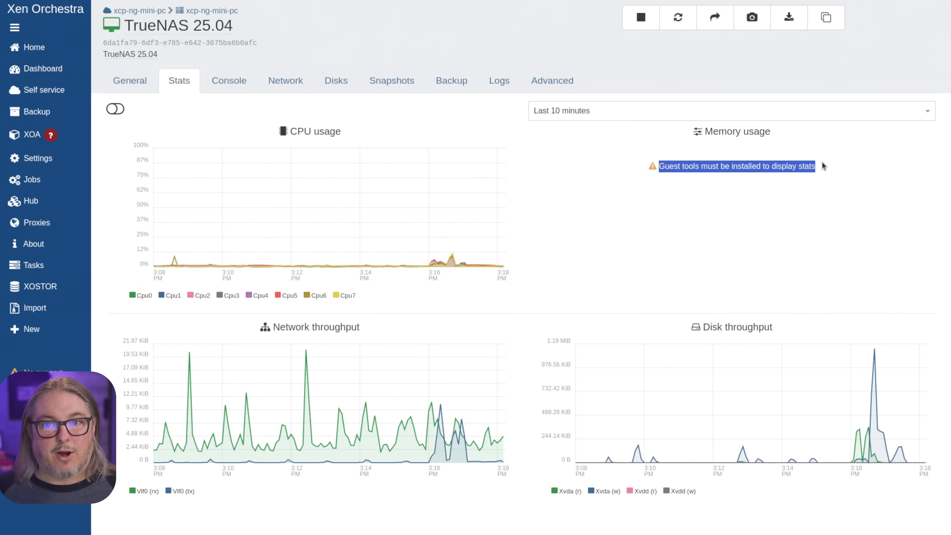
pyautogui.moveTo(475, 232)
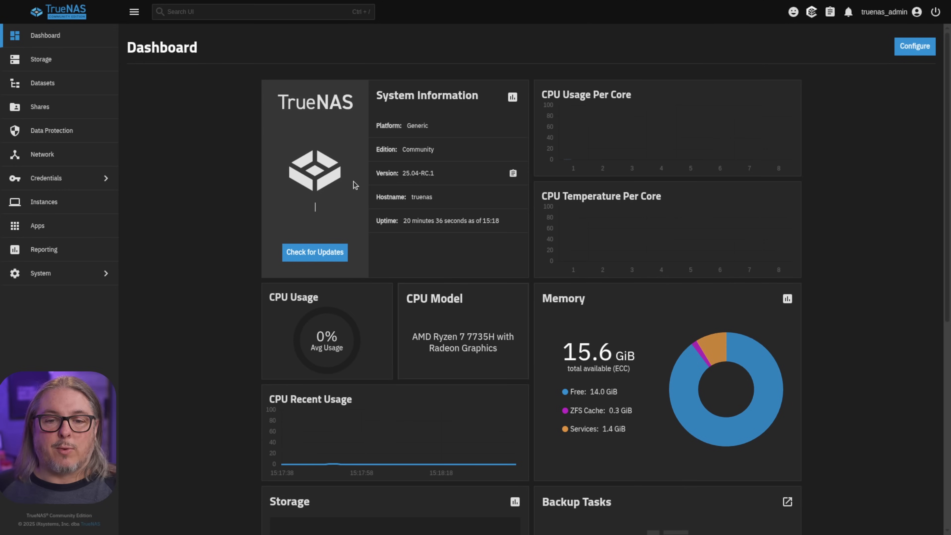
pyautogui.moveTo(91, 135)
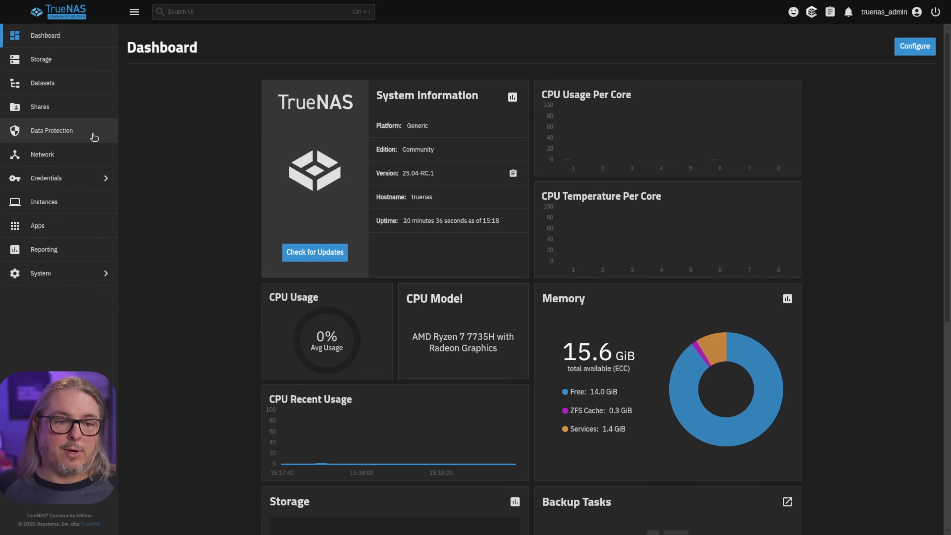
# Step: Start creating a new pool from TrueNAS Storage, to be named FrankeNAS
pyautogui.click(41, 59)
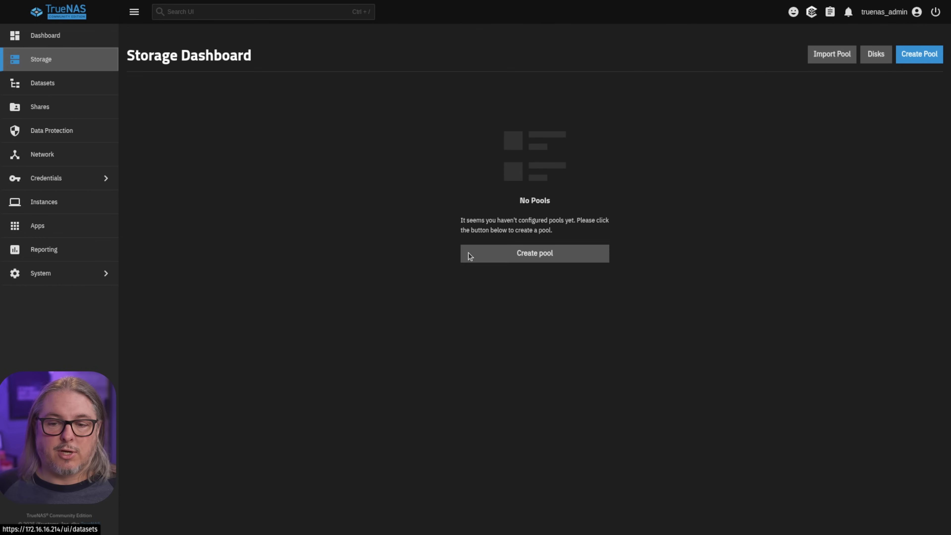
pyautogui.click(534, 253)
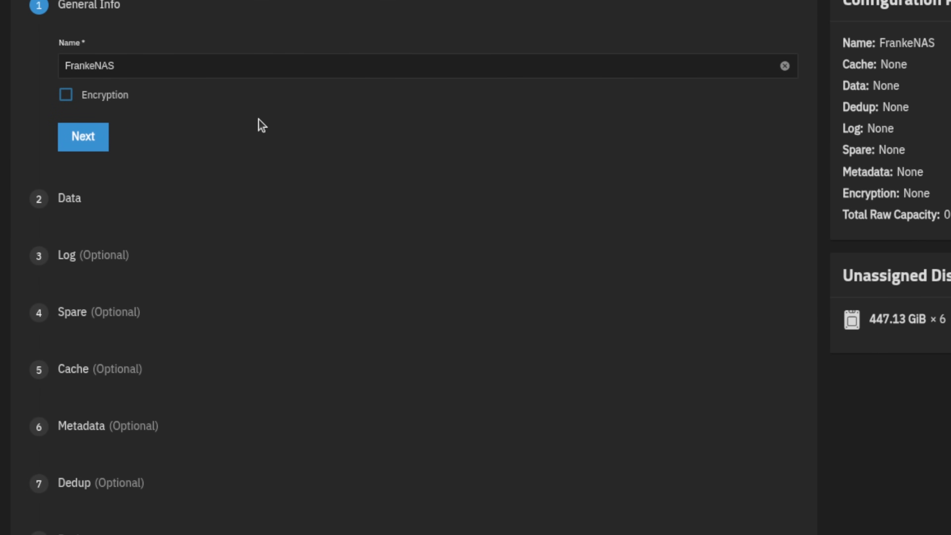
# Step: Lay out data as RAIDZ1 with 447.13 GiB SSDs, width 3 and 2 VDEVs
pyautogui.click(83, 136)
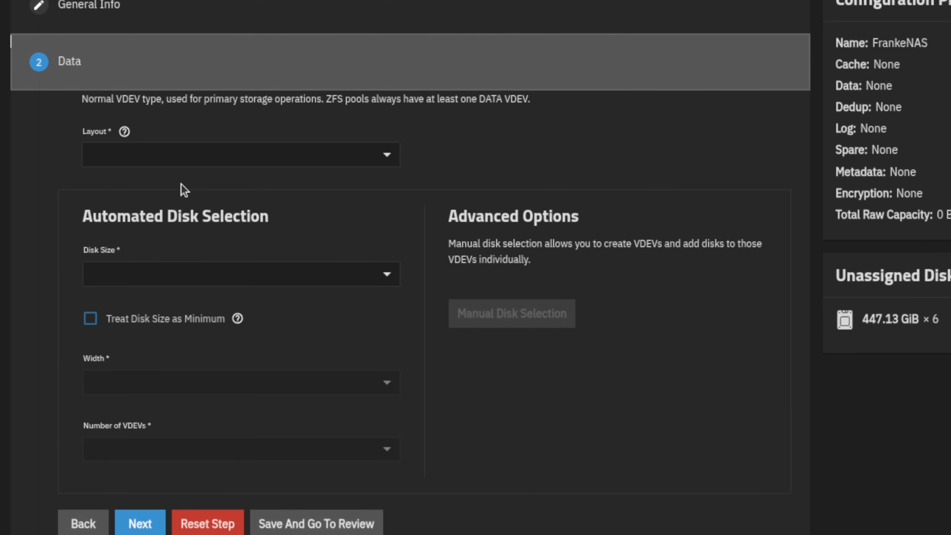
pyautogui.click(240, 154)
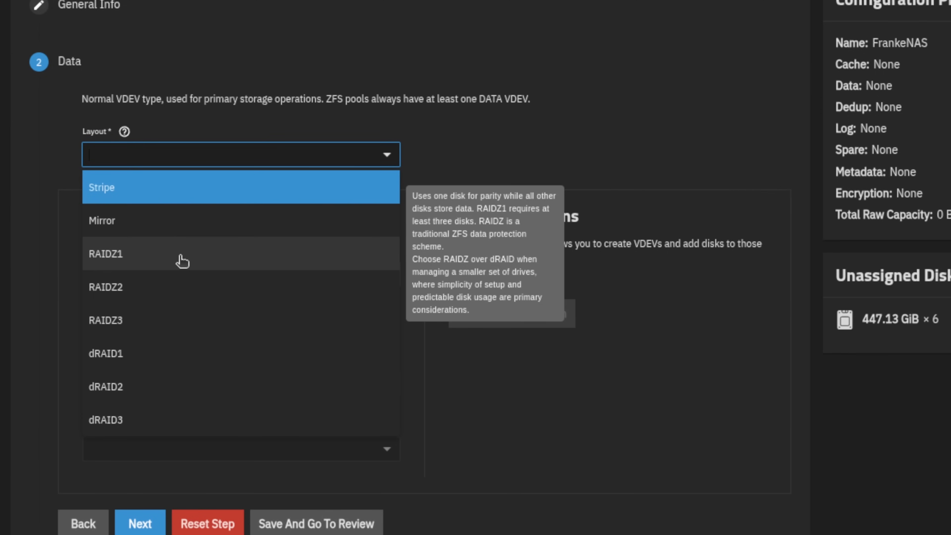
pyautogui.click(106, 254)
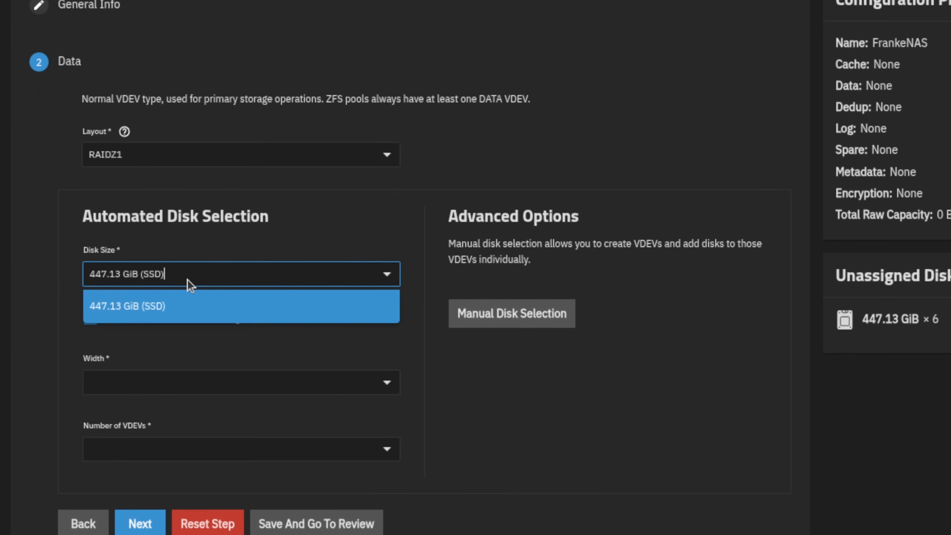
pyautogui.click(240, 305)
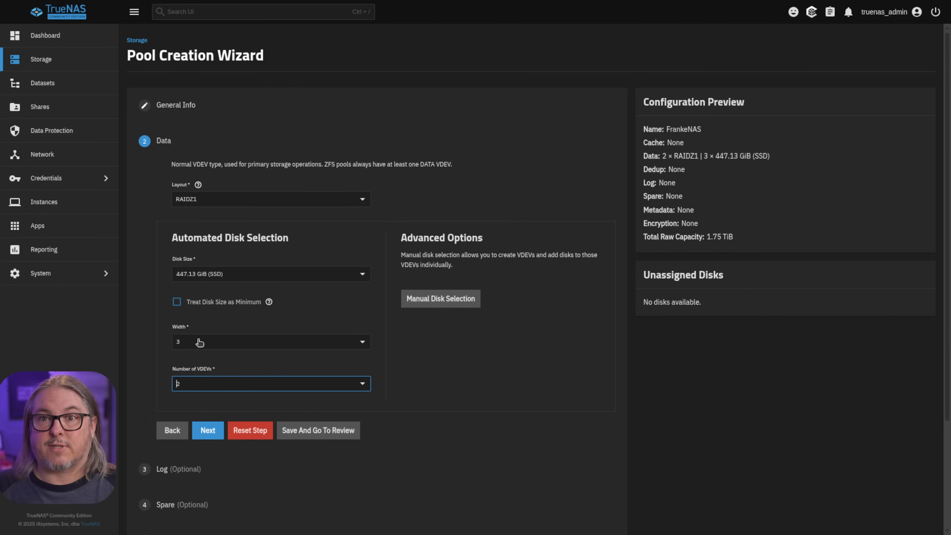
pyautogui.write('2')
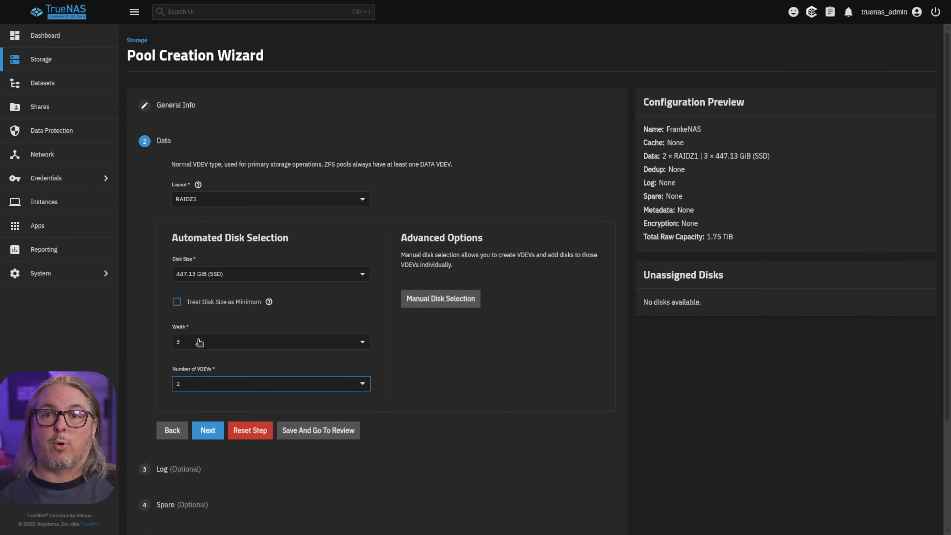